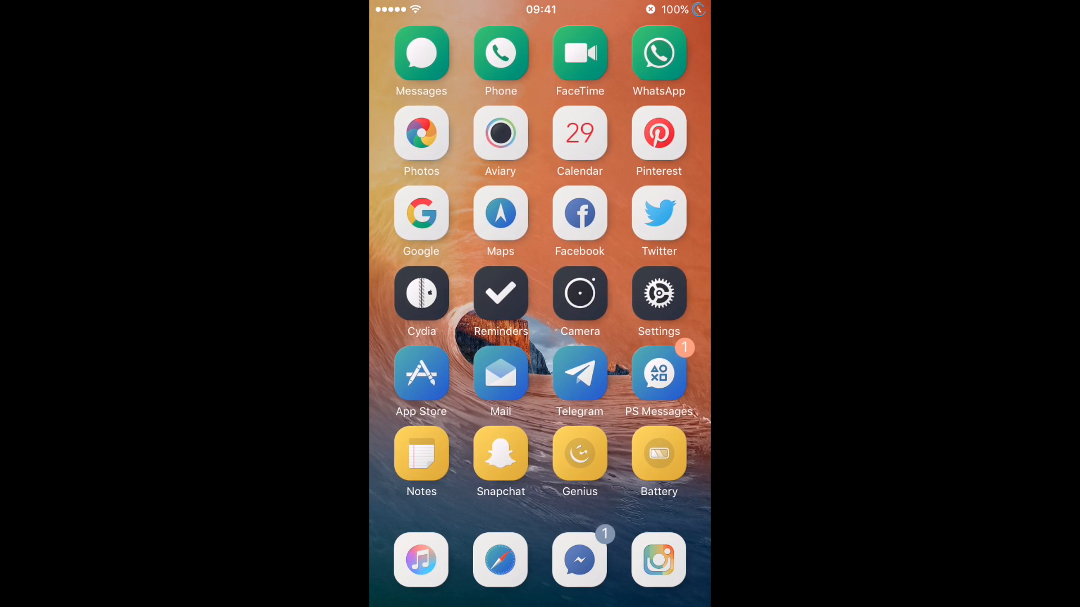
# Step: Swipe to the home screen page holding Cydia so it can be launched
pyautogui.hscroll(-3)
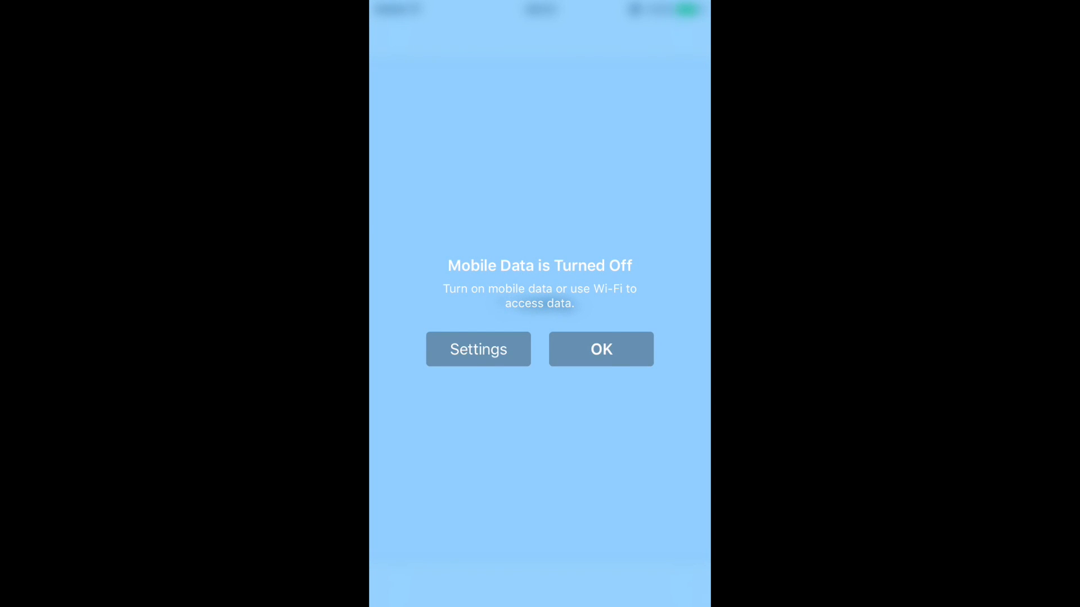
# Step: Dismiss the mobile data alert, then browse Cydia's Changes and Installed package lists
pyautogui.click(600, 349)
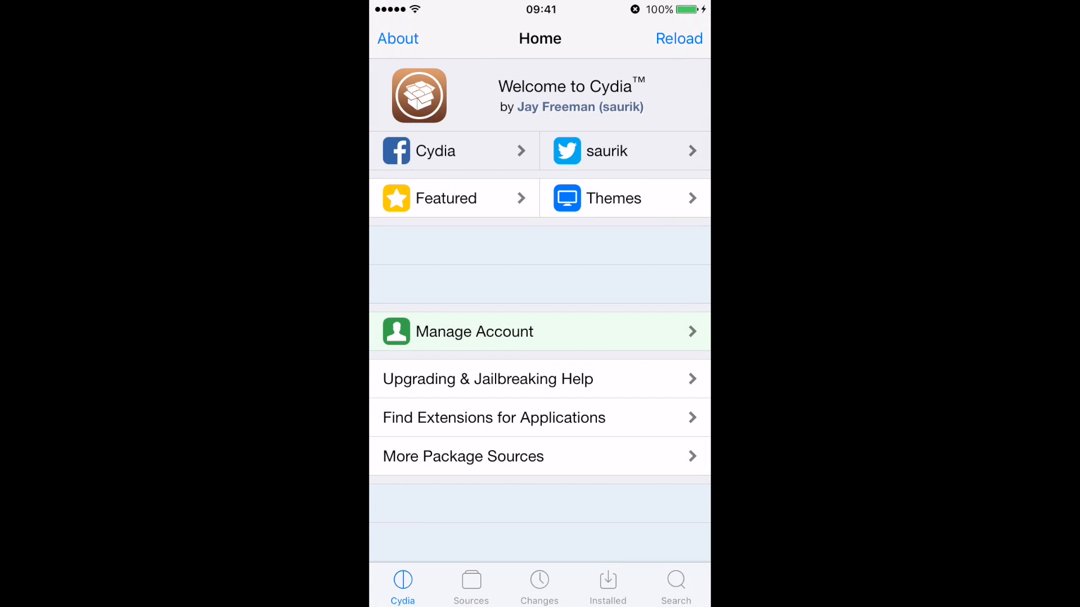
pyautogui.click(538, 585)
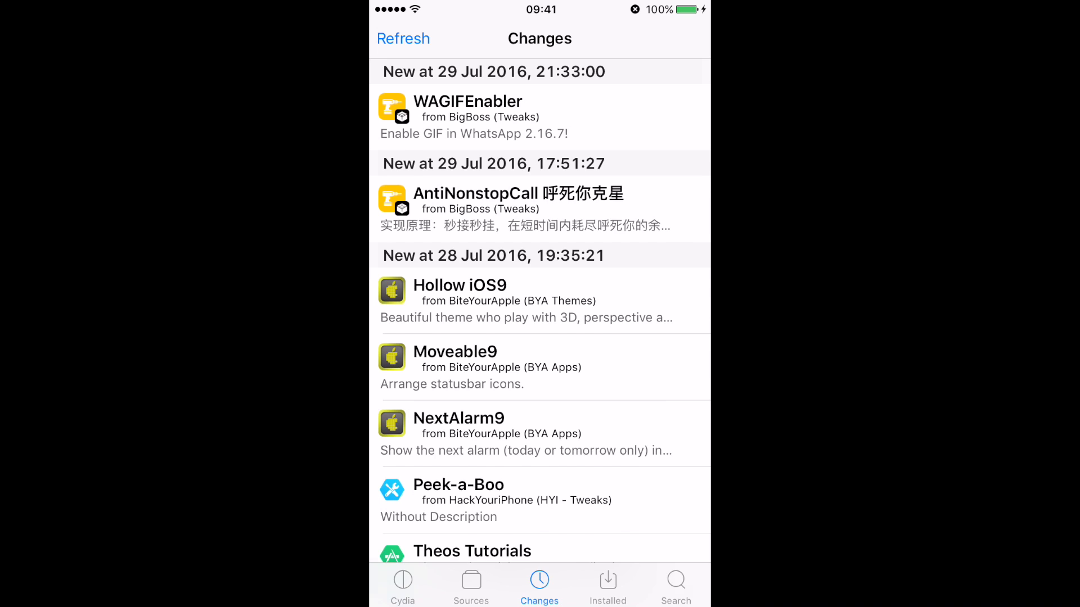
pyautogui.click(606, 584)
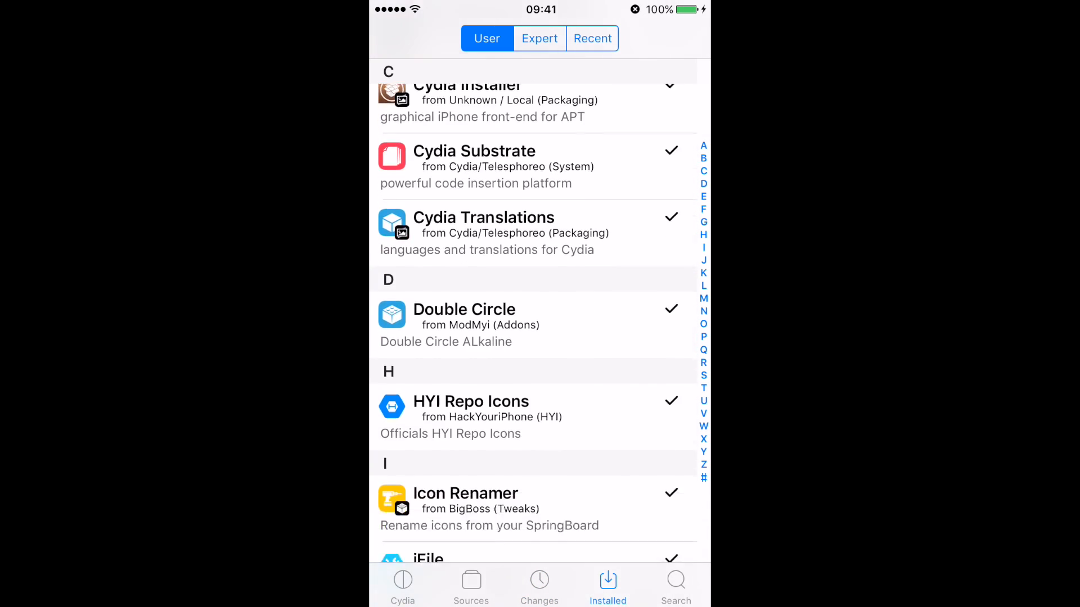
pyautogui.scroll(-3)
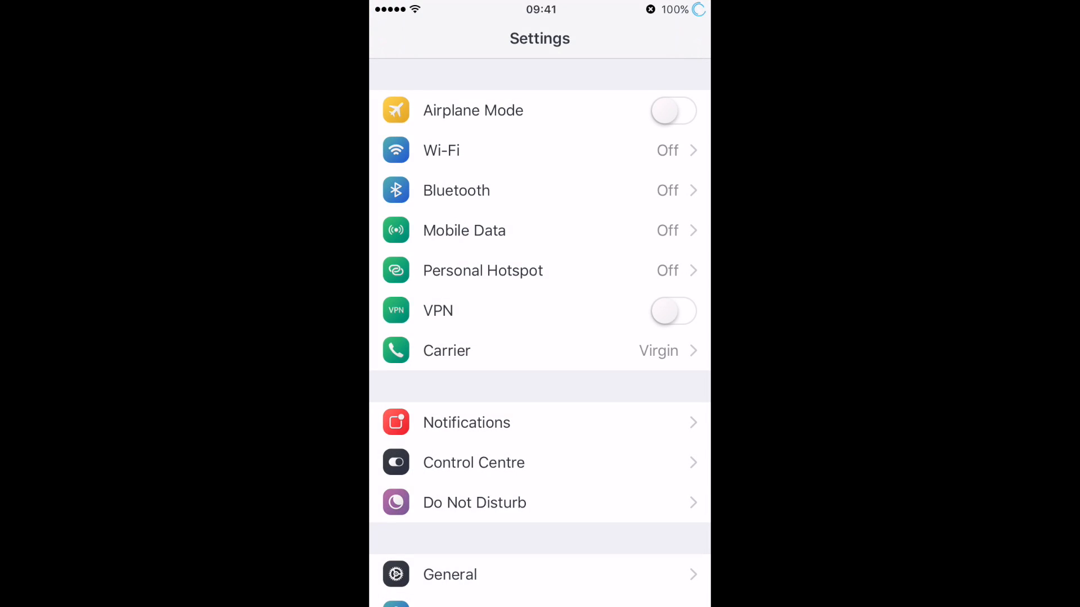
# Step: View the phone's About information under General, then return to the main Settings list
pyautogui.click(449, 574)
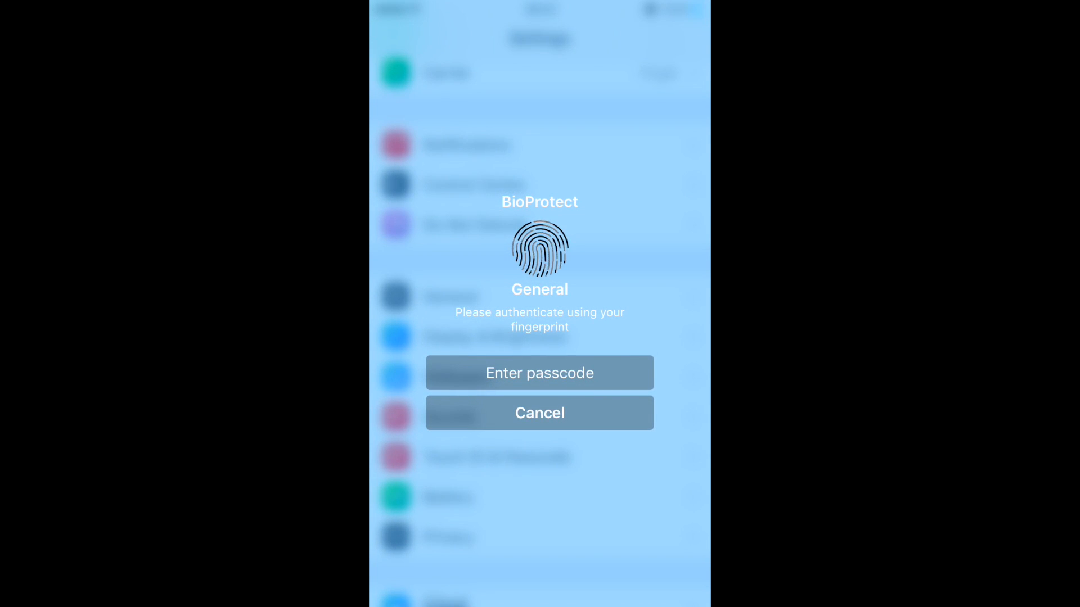
pyautogui.click(539, 413)
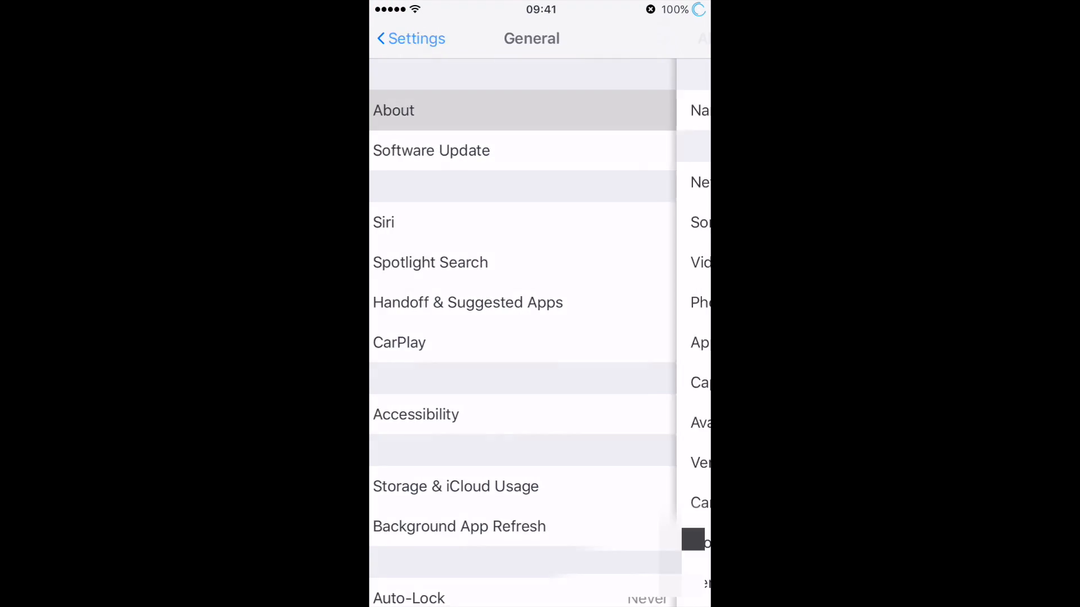
pyautogui.click(394, 110)
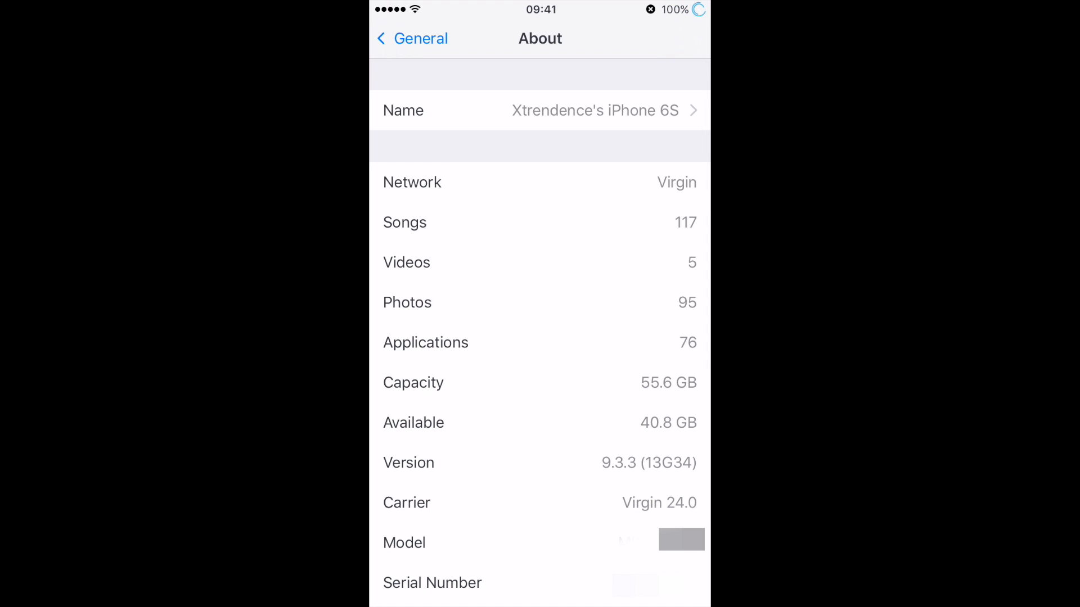
pyautogui.click(412, 38)
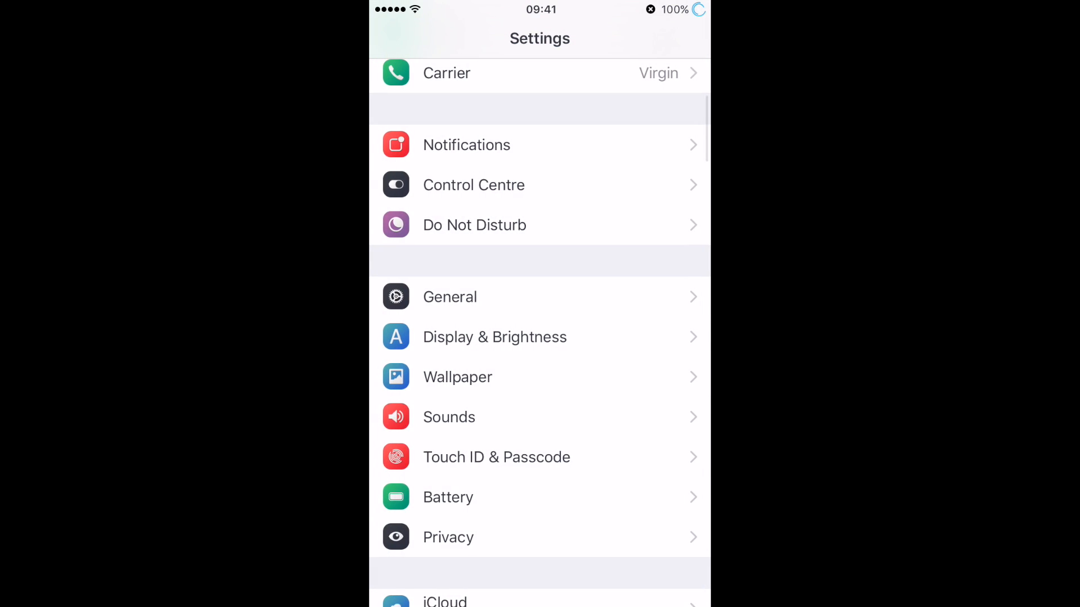
# Step: Scroll through the tweak entries in Settings and reopen General
pyautogui.scroll(-3)
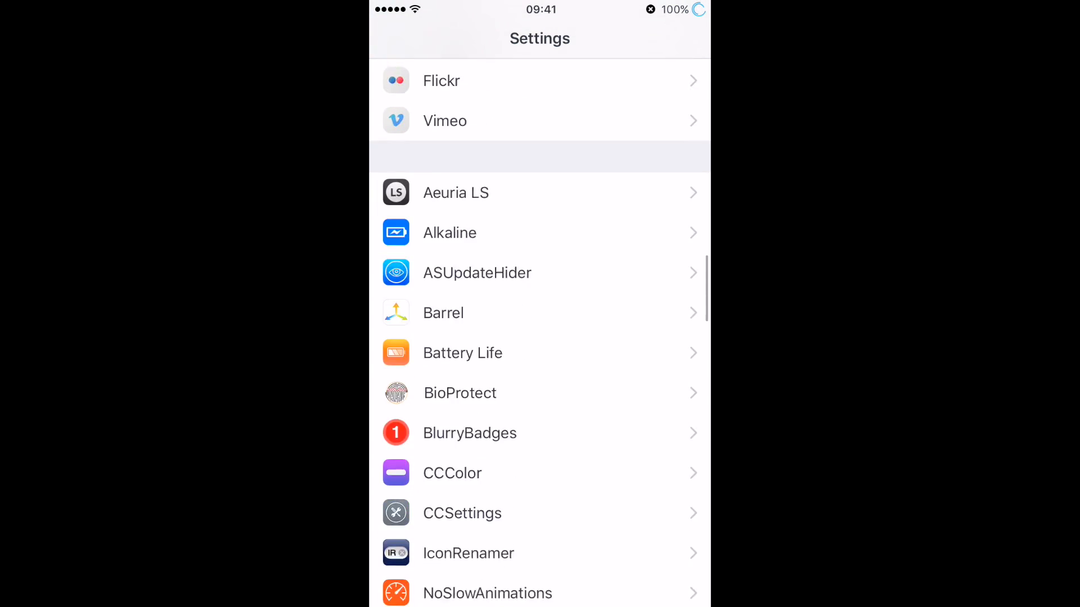
pyautogui.scroll(-3)
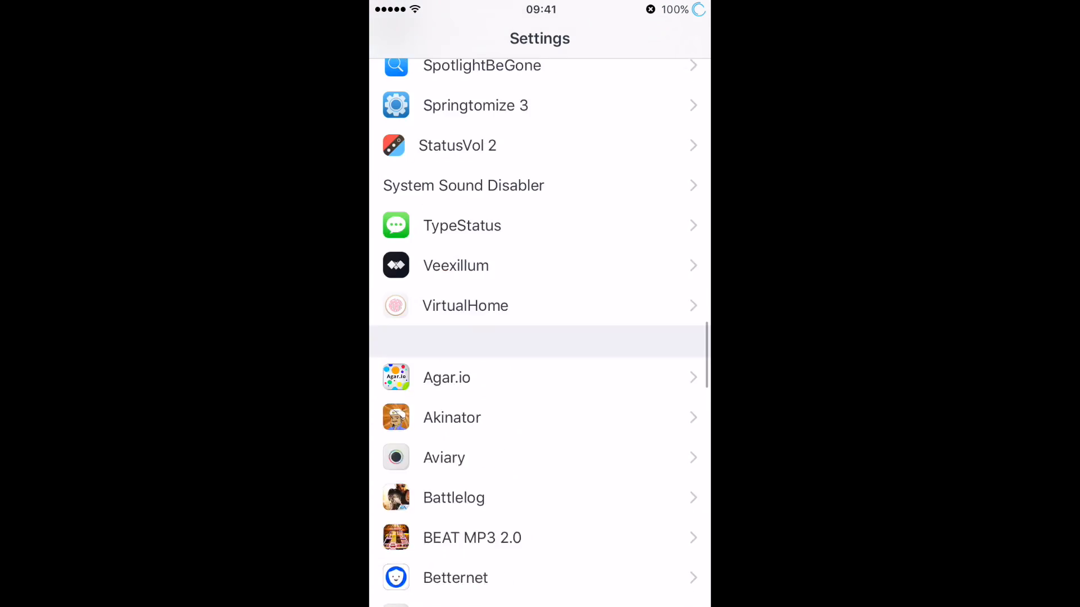
pyautogui.scroll(-3)
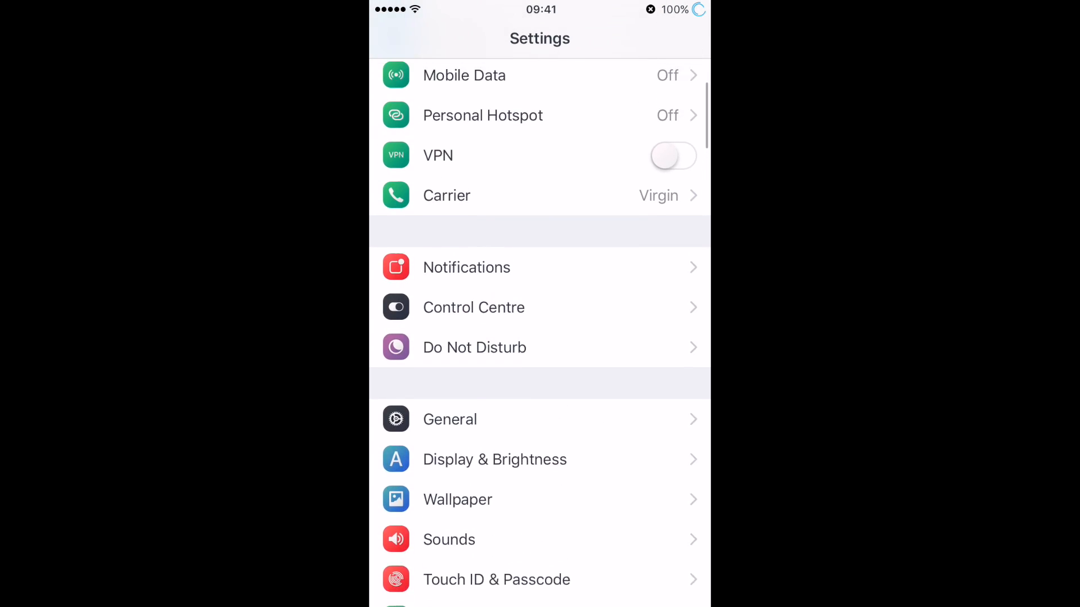
pyautogui.click(450, 420)
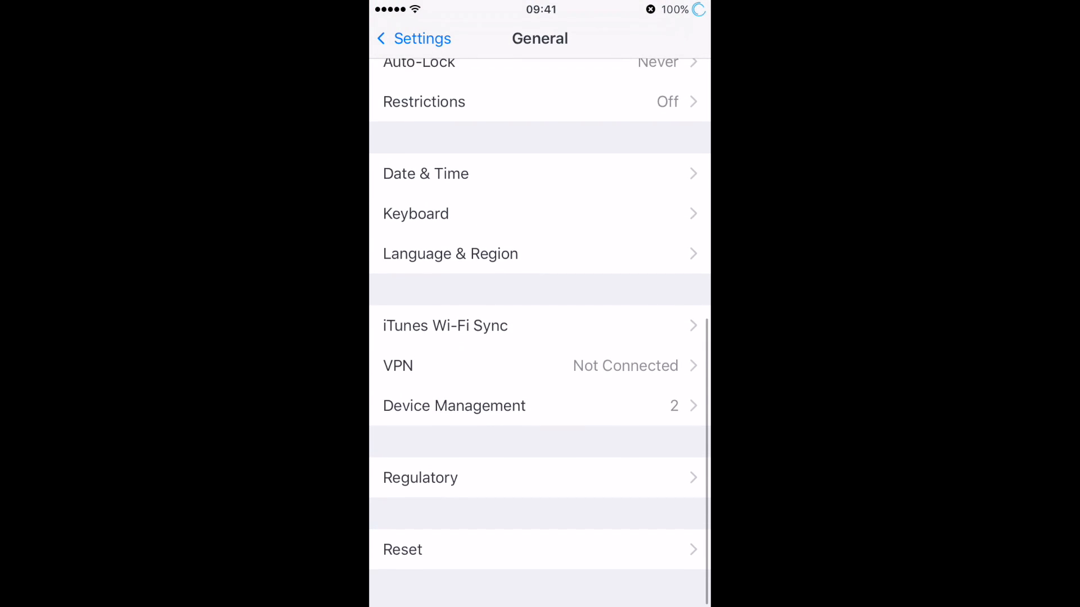
# Step: In Device Management, check the Beijing Hong Yuan enterprise certificate and the second profile, then back out to Settings
pyautogui.click(454, 406)
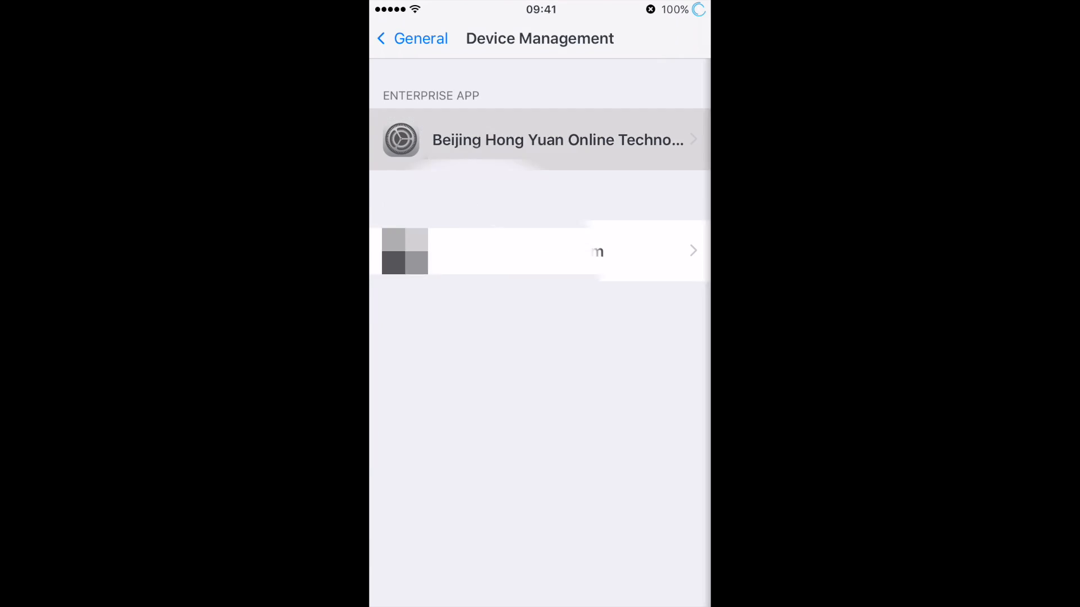
pyautogui.click(539, 139)
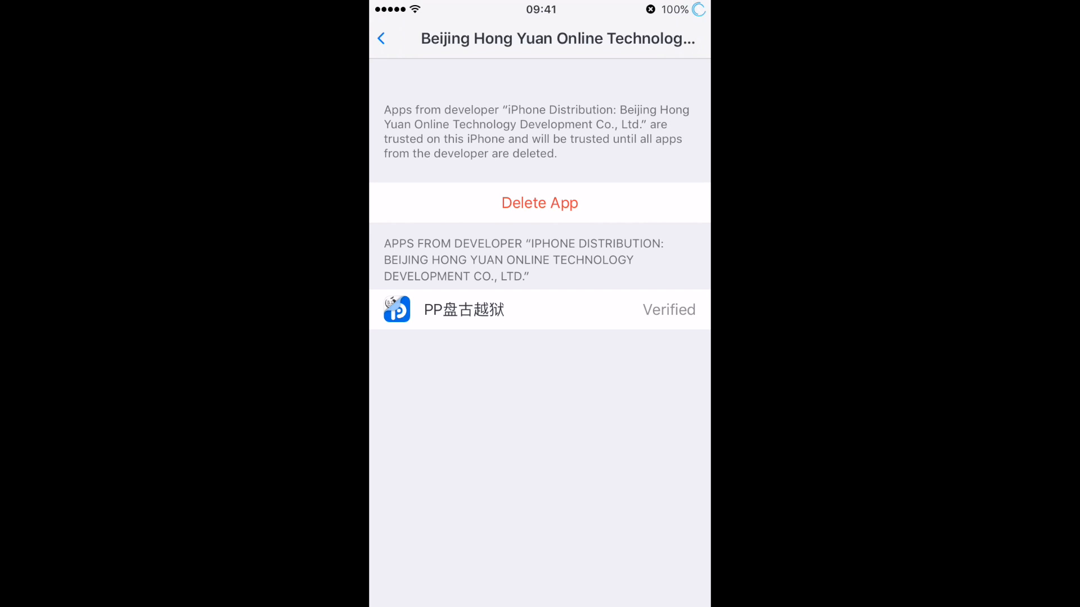
pyautogui.click(382, 38)
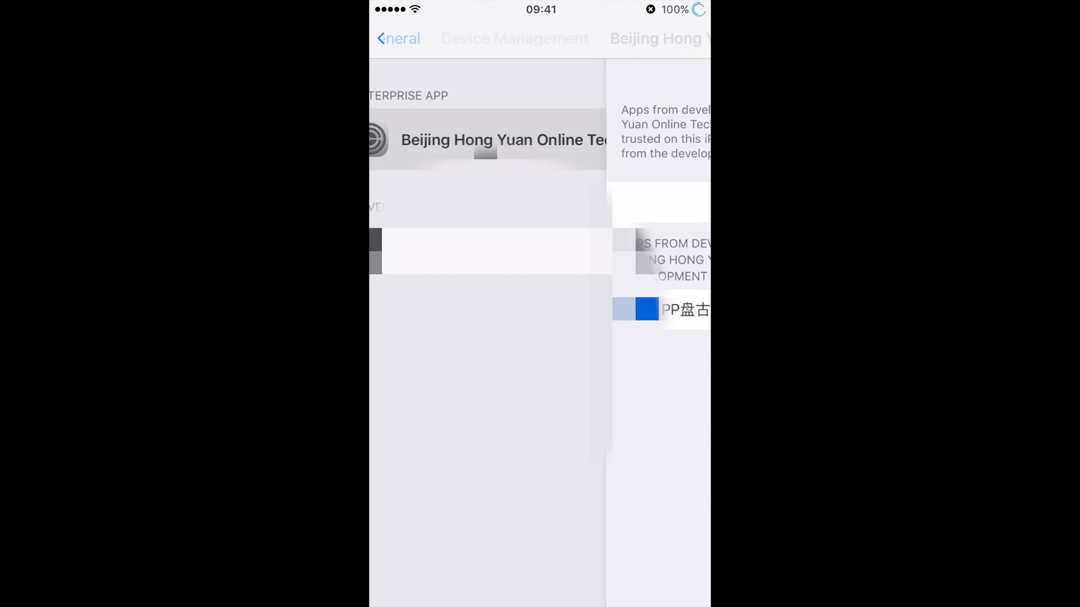
pyautogui.click(503, 139)
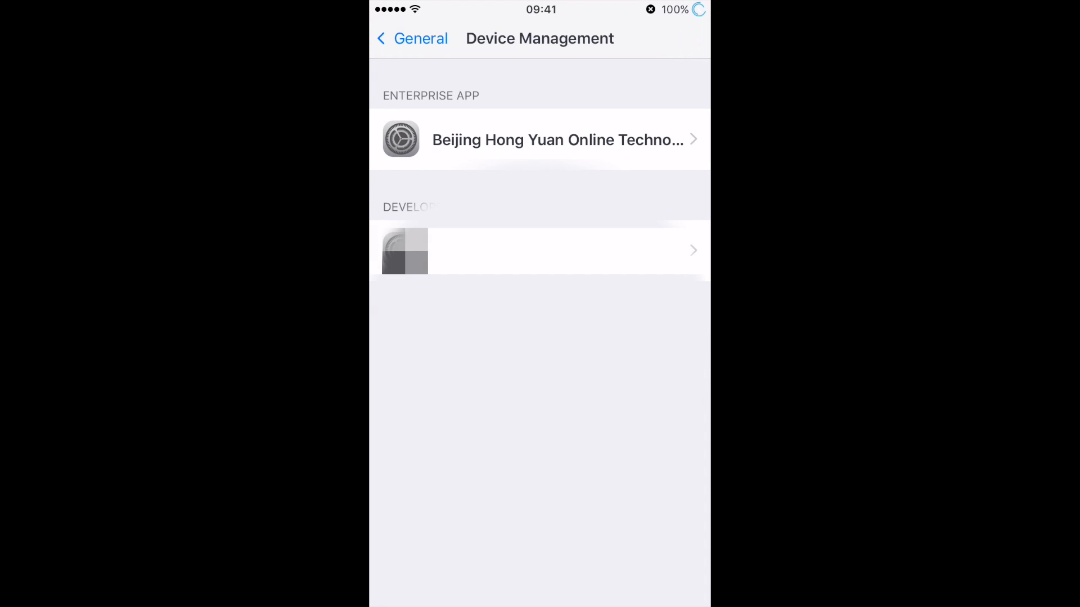
pyautogui.click(412, 39)
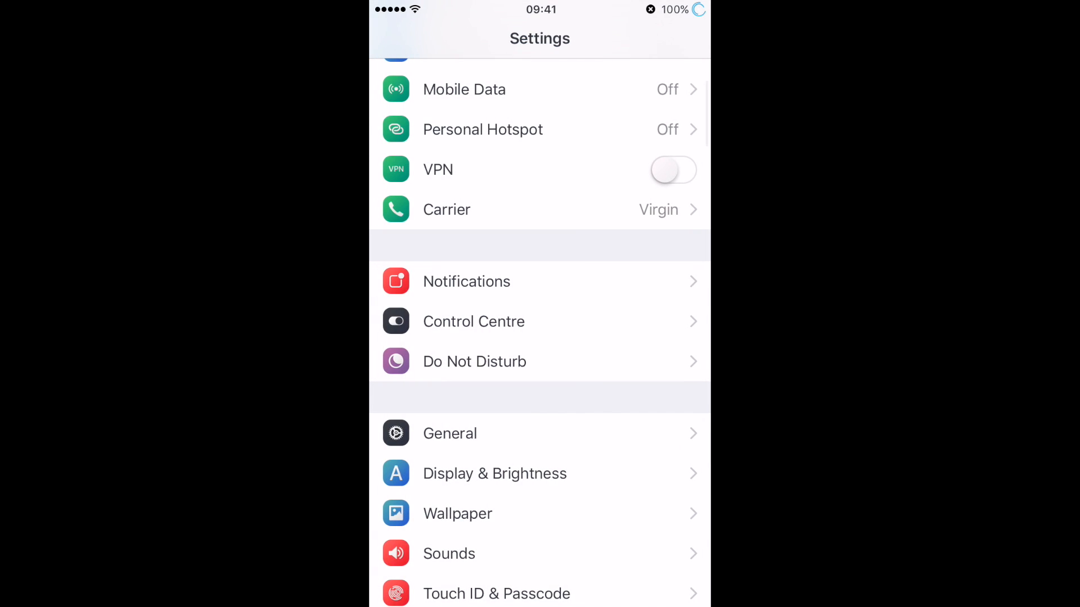
pyautogui.scroll(-3)
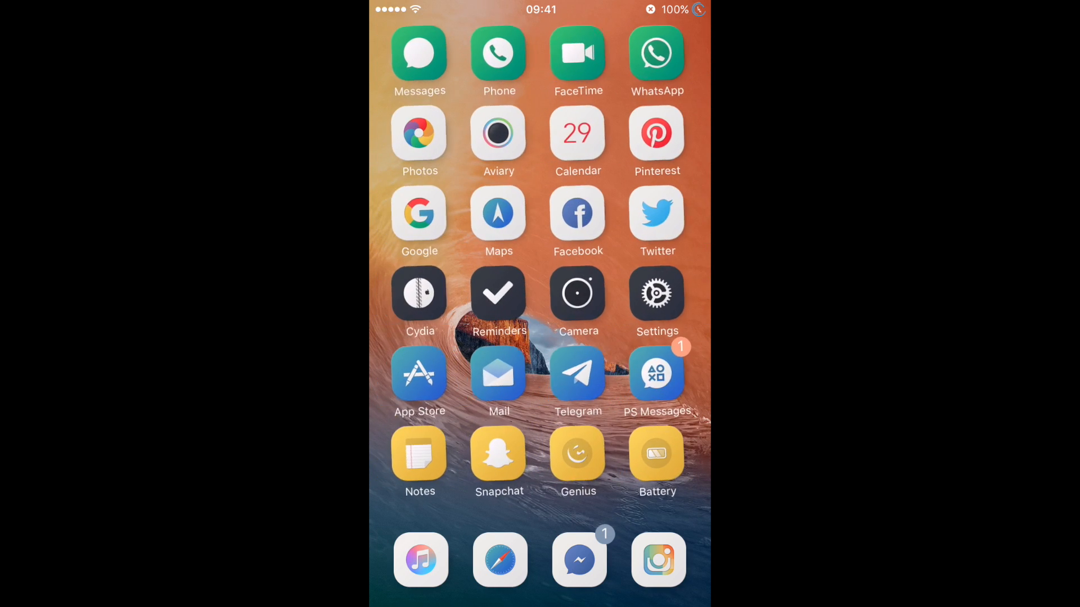
# Step: Swipe leftward through the home screen pages toward the Settings icon
pyautogui.click(658, 559)
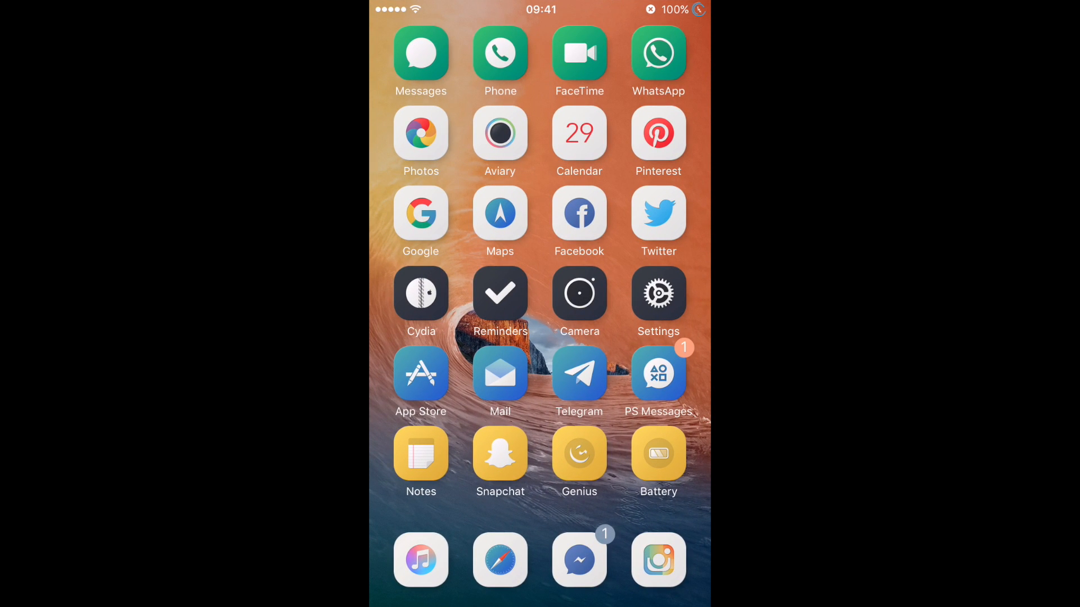
pyautogui.hscroll(-3)
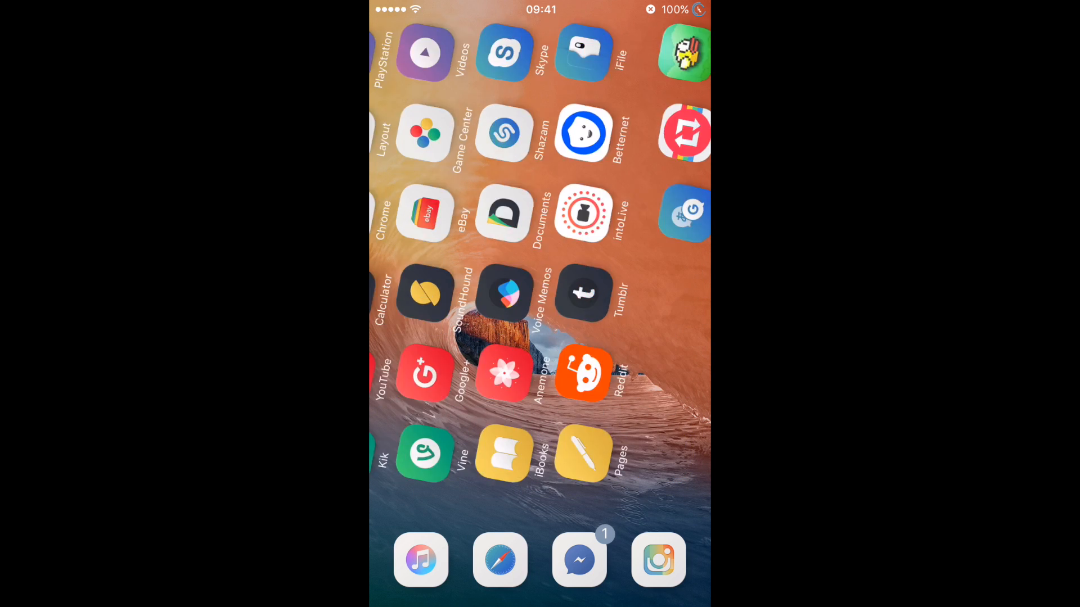
pyautogui.hscroll(-3)
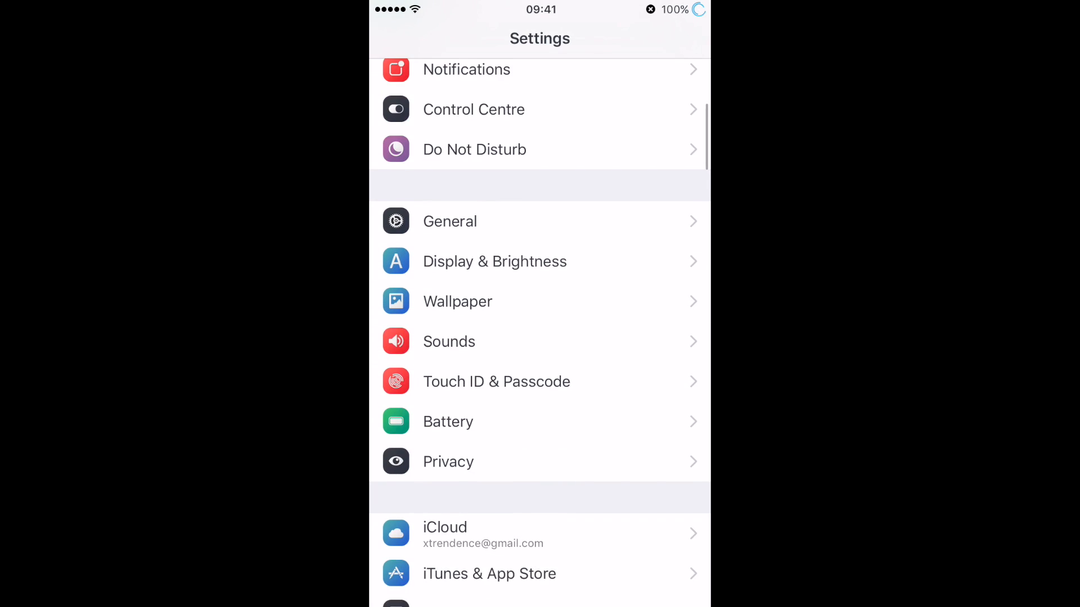
# Step: Scroll the Settings main list down to the per-app entries
pyautogui.scroll(-3)
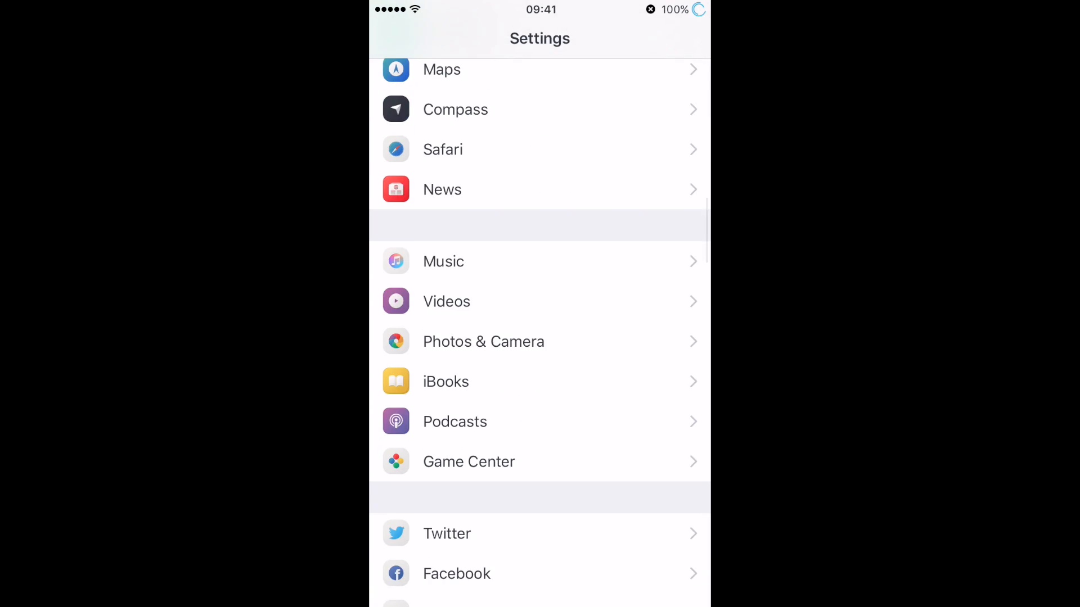
pyautogui.scroll(-3)
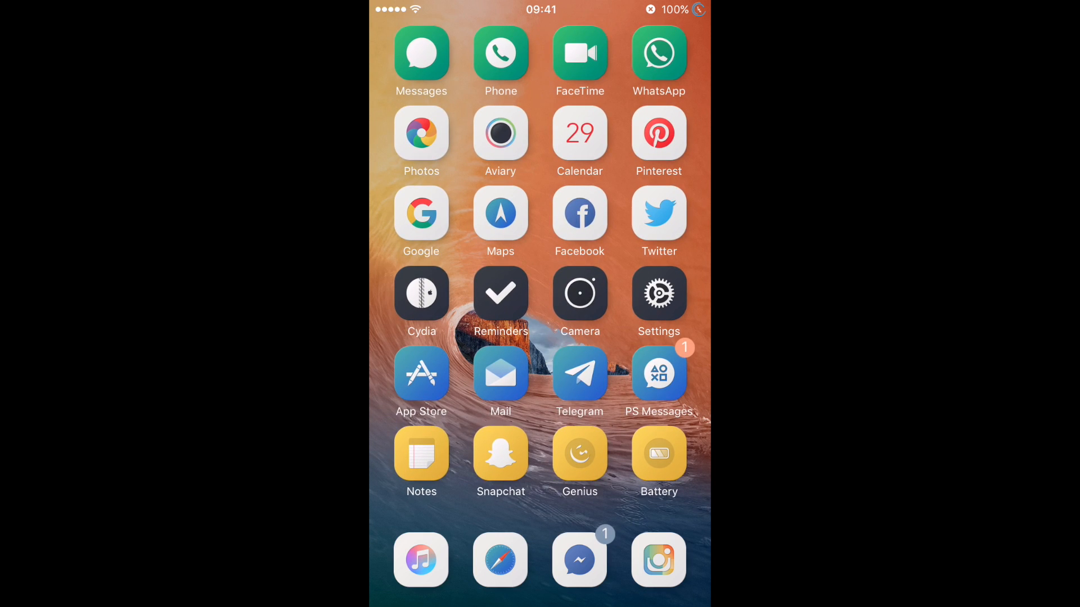
# Step: Swipe to the page with the Extras, Wallpaper and Jailbreak folders, then launch Notes
pyautogui.hscroll(-3)
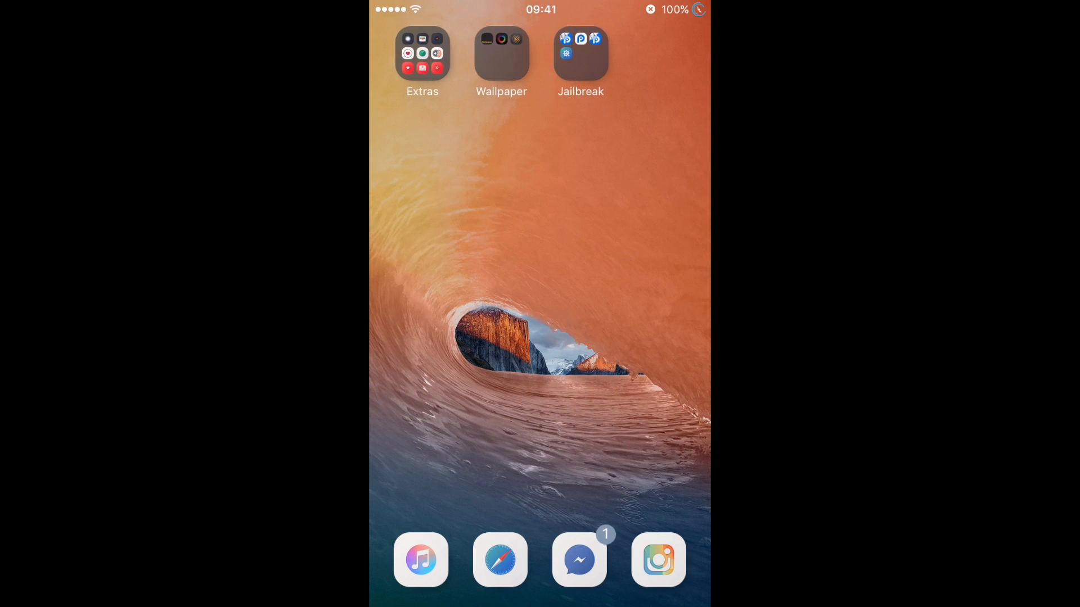
pyautogui.click(580, 55)
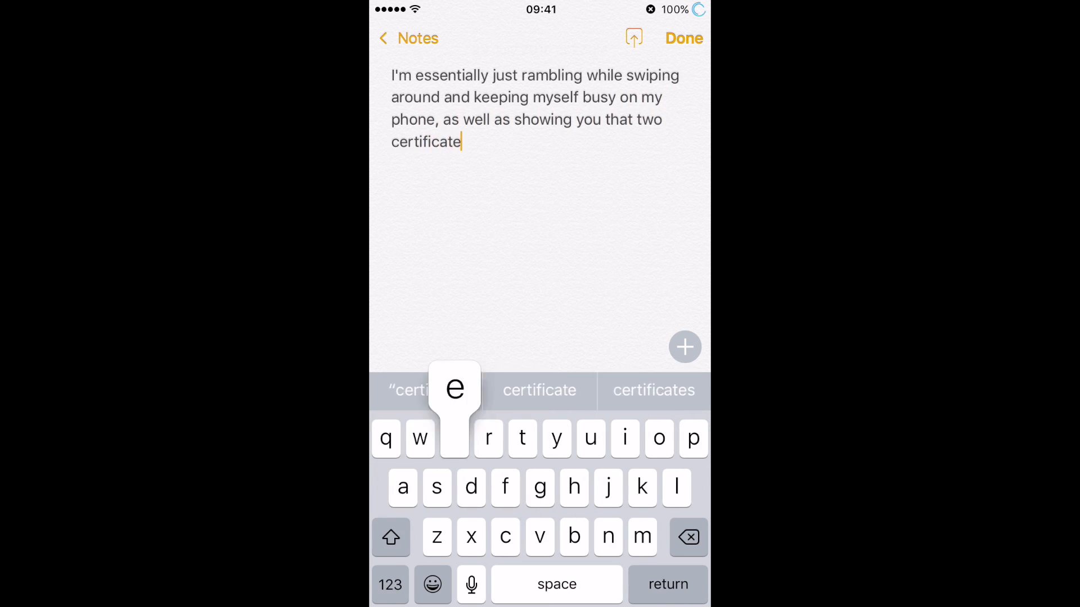
# Step: Finish typing the note about the two certificates being installed, ending 'y :)', and tap Done
pyautogui.write('s were indeed installed. I am not')
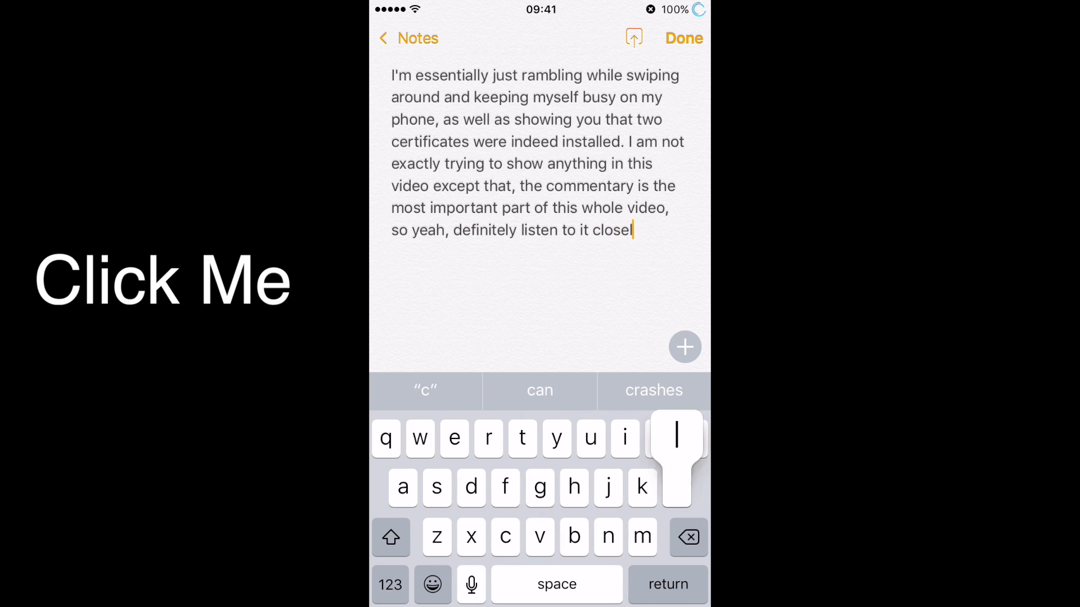
pyautogui.write('y :)')
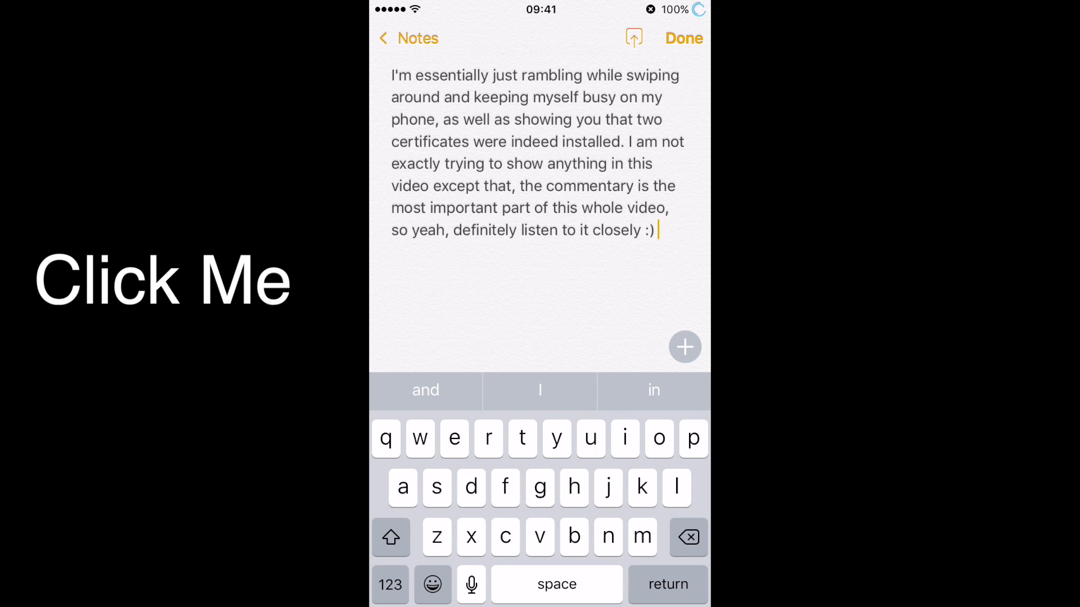
pyautogui.click(683, 39)
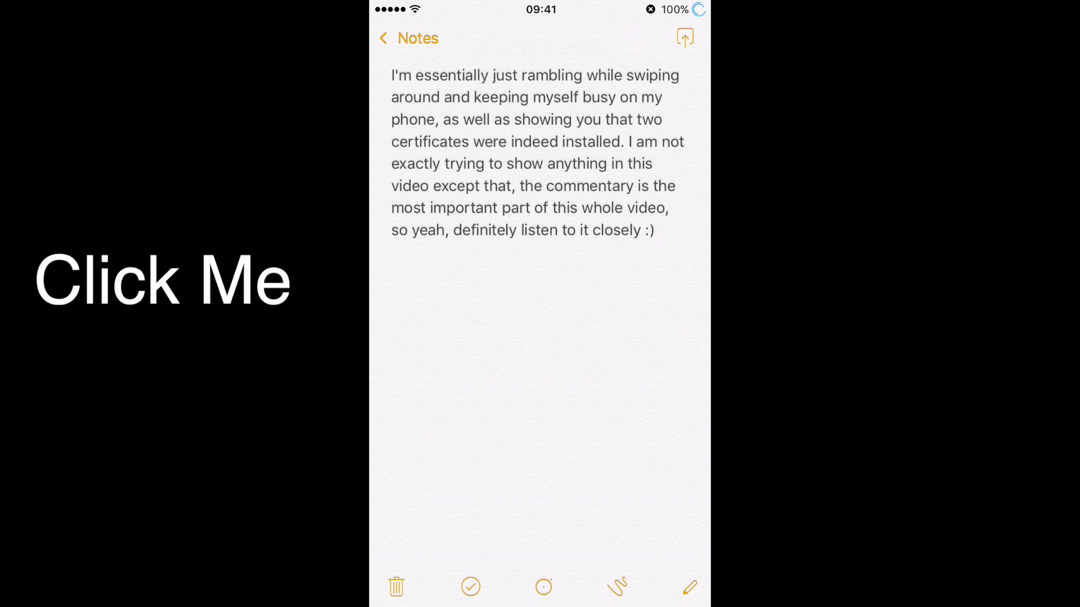